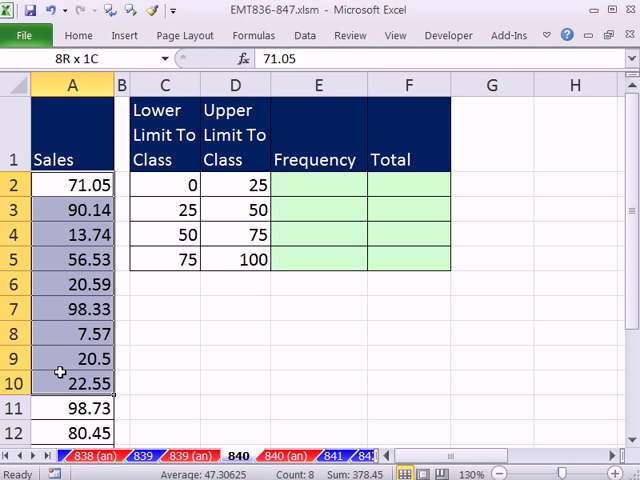
Review the Frequency and Total cells against the sales values and the 0 and 25 class limits
{"action": "left_click", "coordinate": [318, 184]}
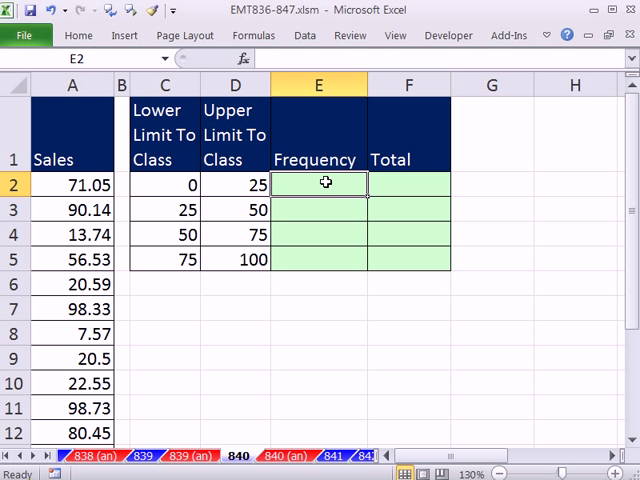
{"action": "left_click", "coordinate": [406, 184]}
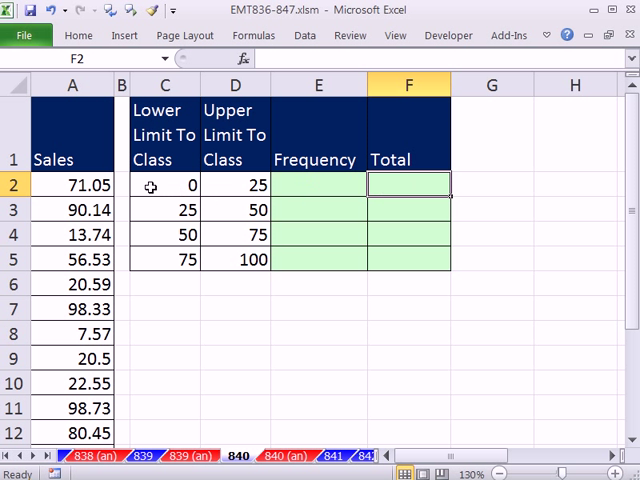
{"action": "left_click", "coordinate": [164, 208]}
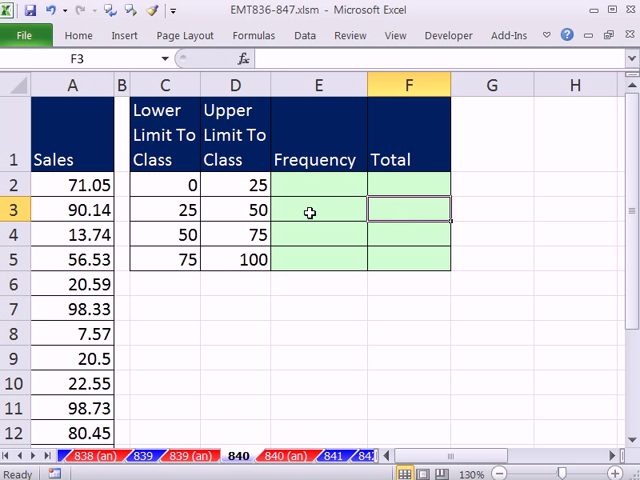
{"action": "left_click", "coordinate": [318, 208]}
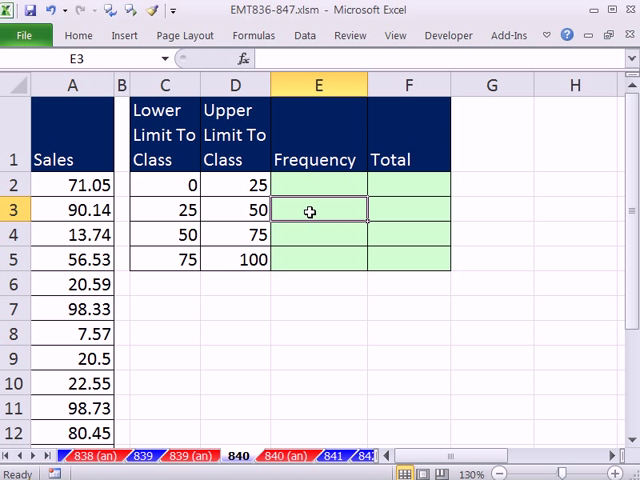
{"action": "mouse_move", "coordinate": [80, 186]}
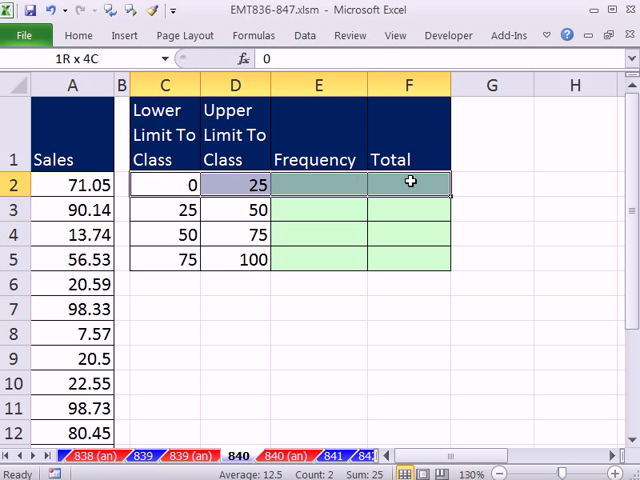
{"action": "left_click", "coordinate": [318, 184]}
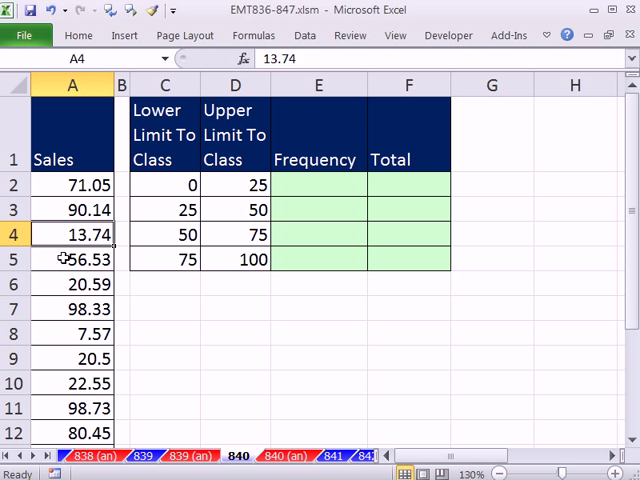
{"action": "left_click", "coordinate": [72, 184]}
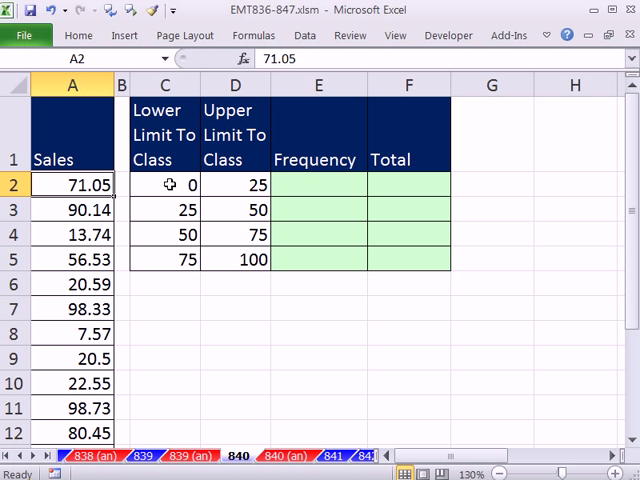
{"action": "left_click", "coordinate": [164, 184]}
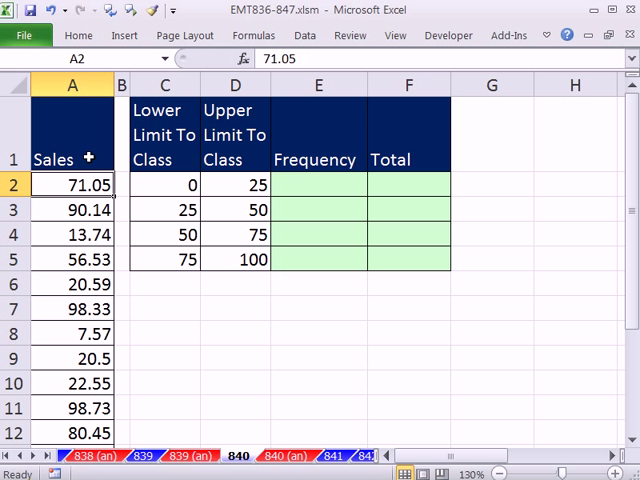
{"action": "left_click", "coordinate": [164, 208]}
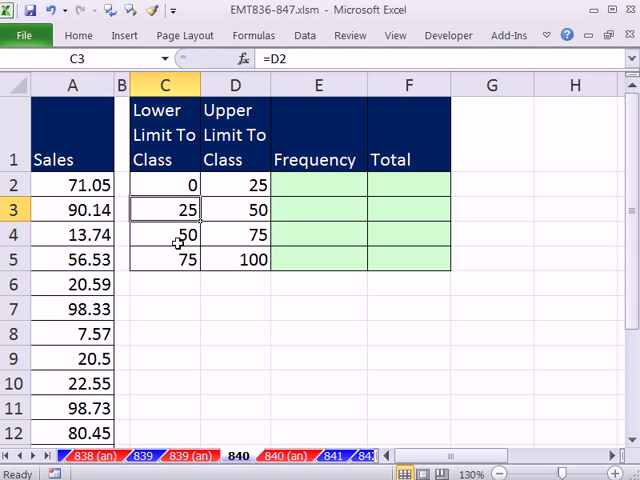
{"action": "mouse_move", "coordinate": [210, 210]}
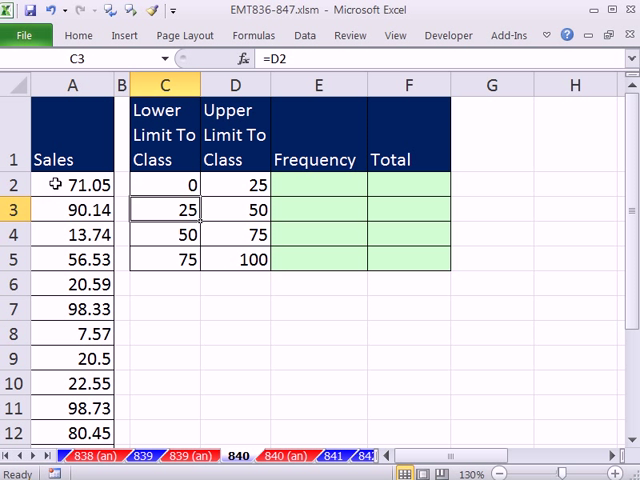
{"action": "mouse_move", "coordinate": [196, 184]}
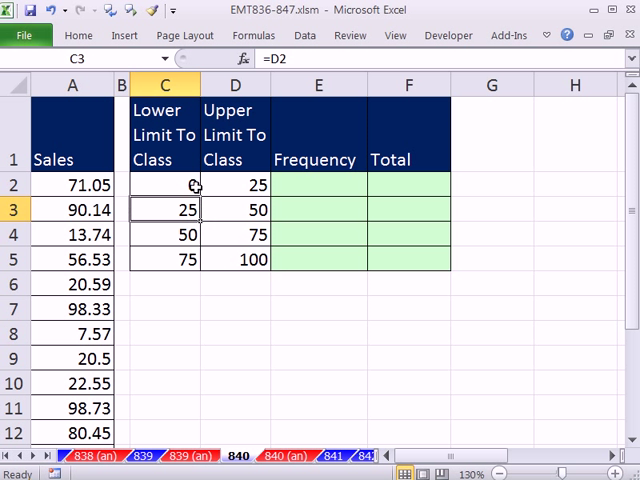
{"action": "left_click", "coordinate": [234, 184]}
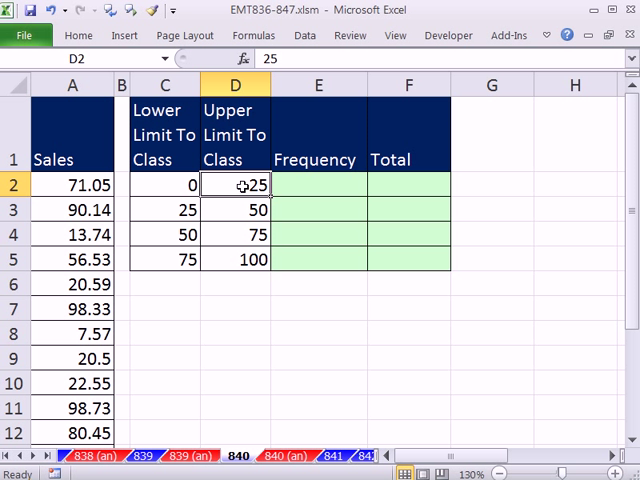
{"action": "mouse_move", "coordinate": [92, 234]}
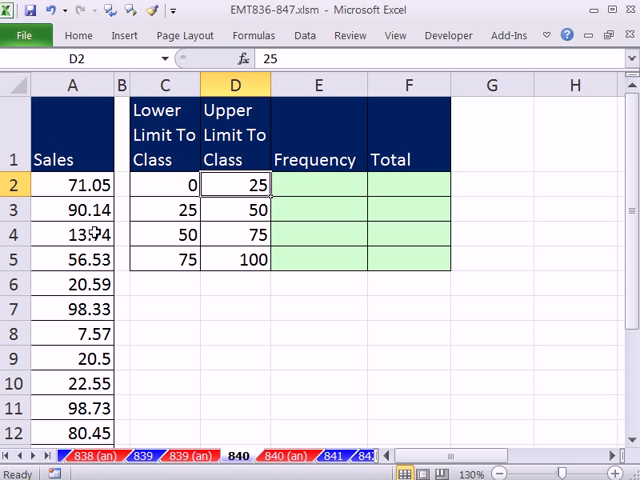
{"action": "left_click", "coordinate": [72, 234]}
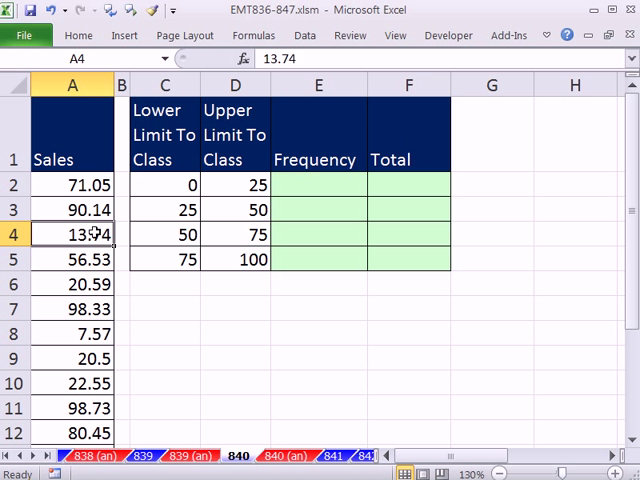
{"action": "left_click", "coordinate": [164, 184]}
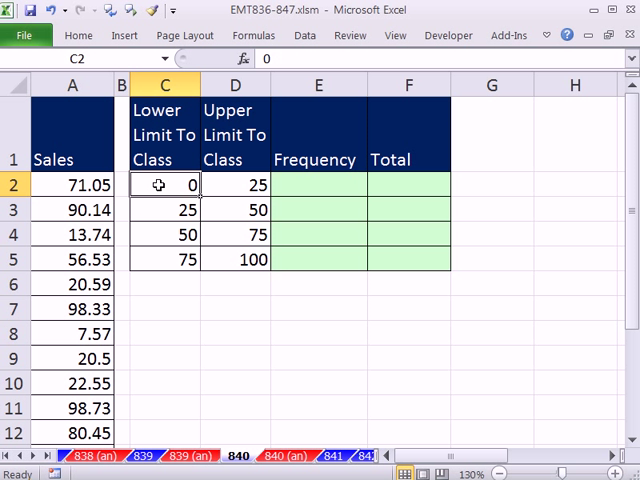
{"action": "mouse_move", "coordinate": [100, 234]}
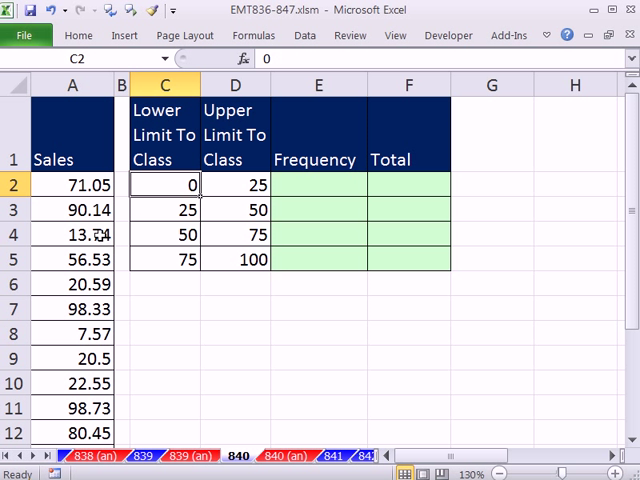
{"action": "left_click", "coordinate": [72, 234]}
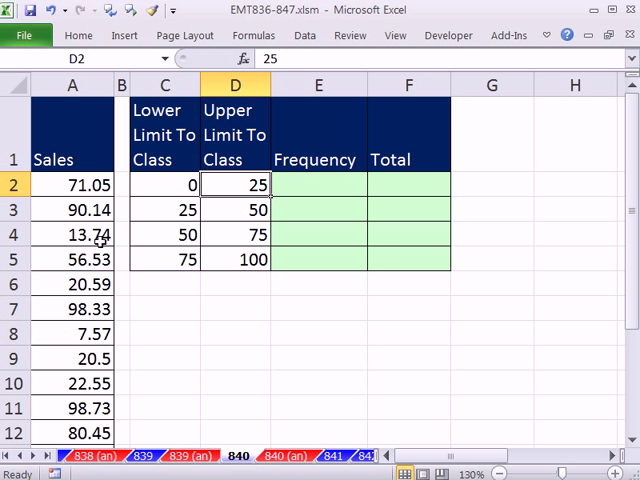
Start =COUNTIFS in E2 with the sales range $A$2:$A$17 as first criteria range
{"action": "left_click", "coordinate": [318, 184]}
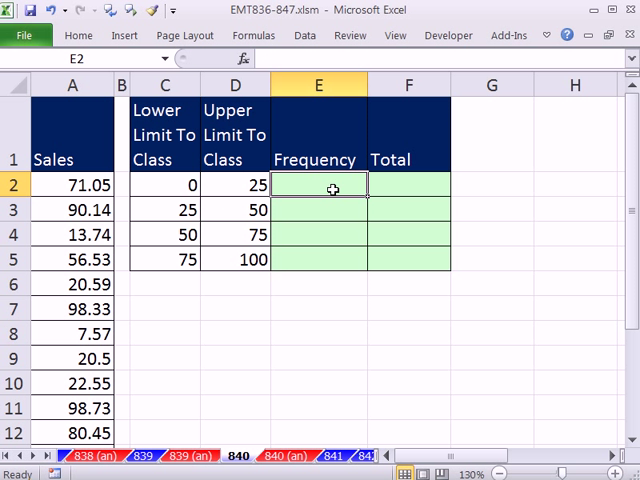
{"action": "left_click", "coordinate": [404, 184]}
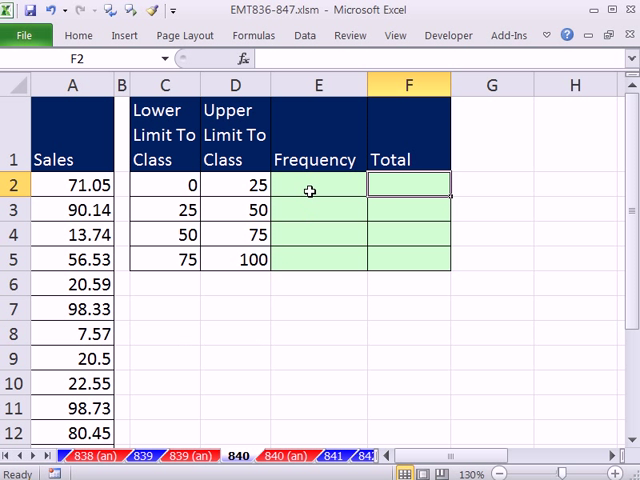
{"action": "type", "text": "="}
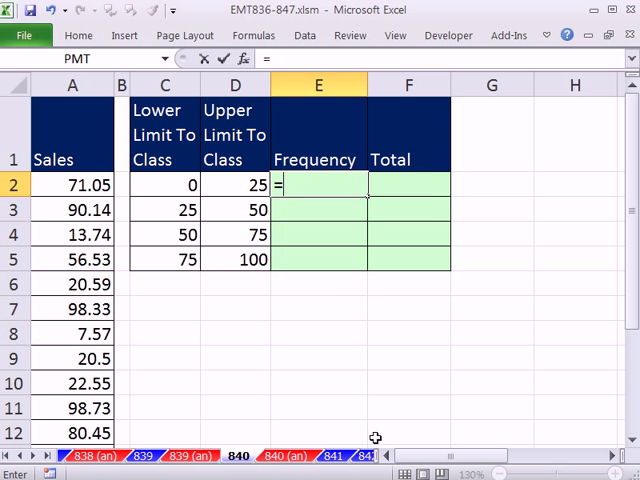
{"action": "type", "text": "count"}
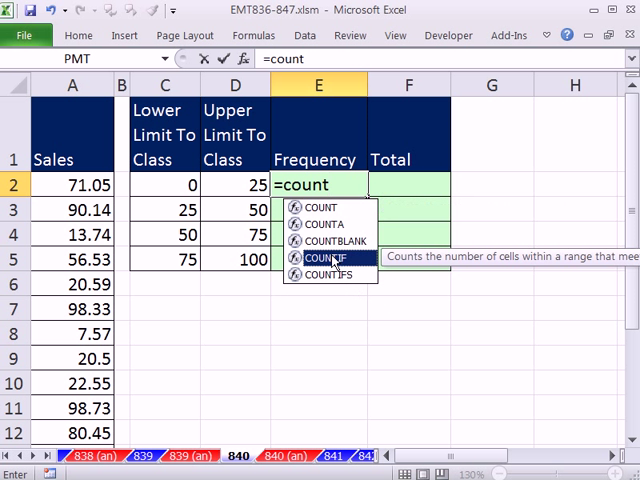
{"action": "mouse_move", "coordinate": [320, 272]}
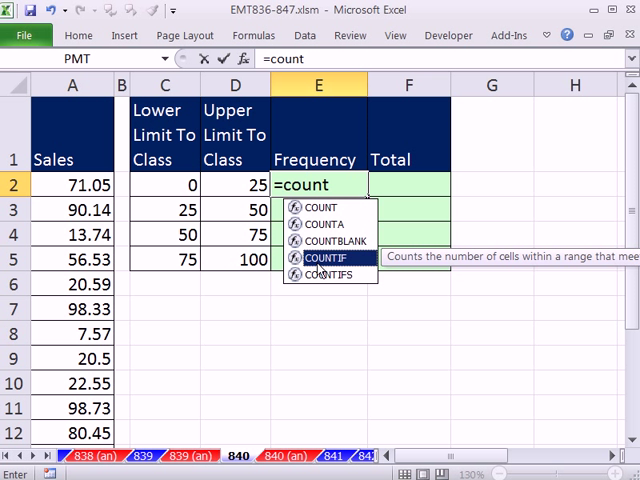
{"action": "mouse_move", "coordinate": [320, 272]}
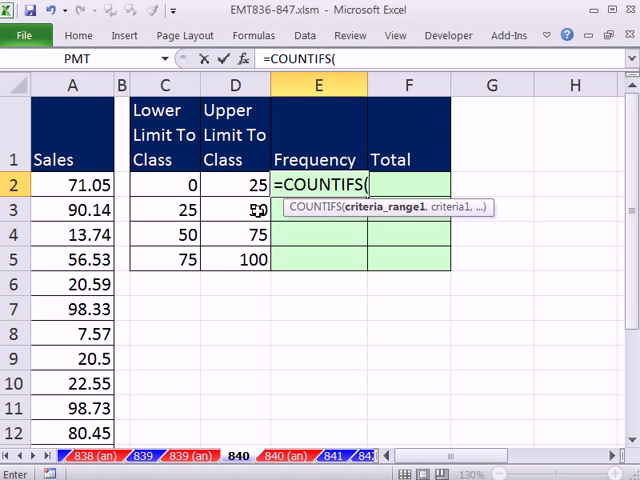
{"action": "left_click", "coordinate": [72, 184]}
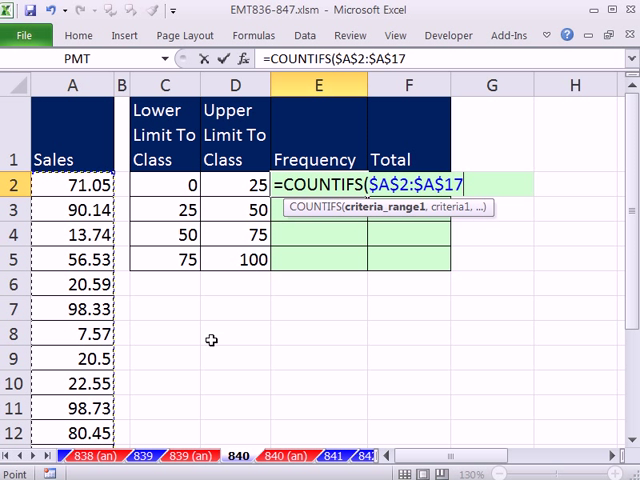
{"action": "mouse_move", "coordinate": [296, 176]}
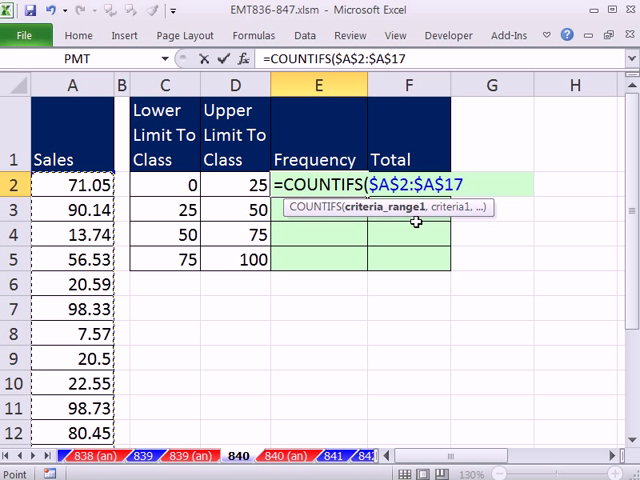
Add the first condition ">="&C2 so sales must reach the class lower limit
{"action": "type", "text": ","}
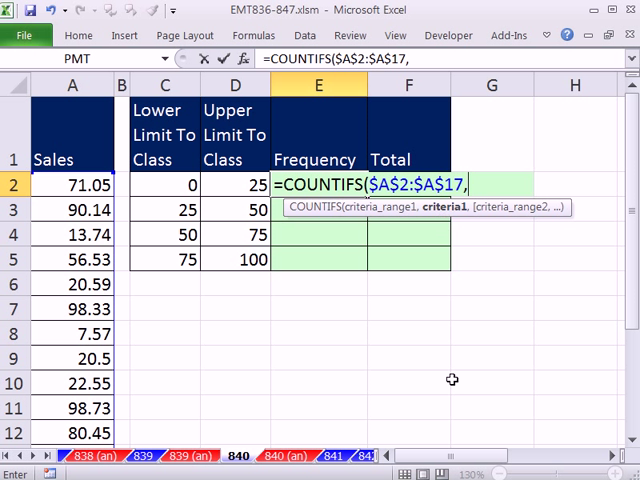
{"action": "mouse_move", "coordinate": [208, 152]}
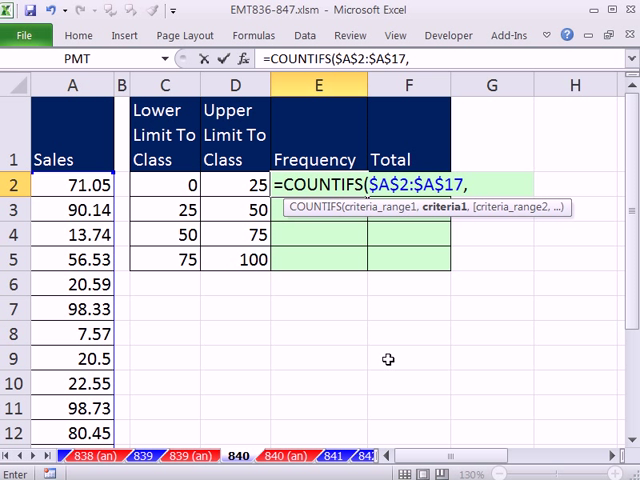
{"action": "type", "text": "\""}
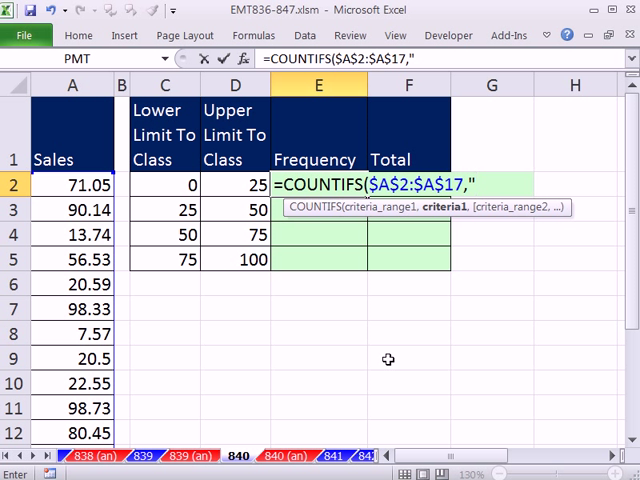
{"action": "type", "text": "."}
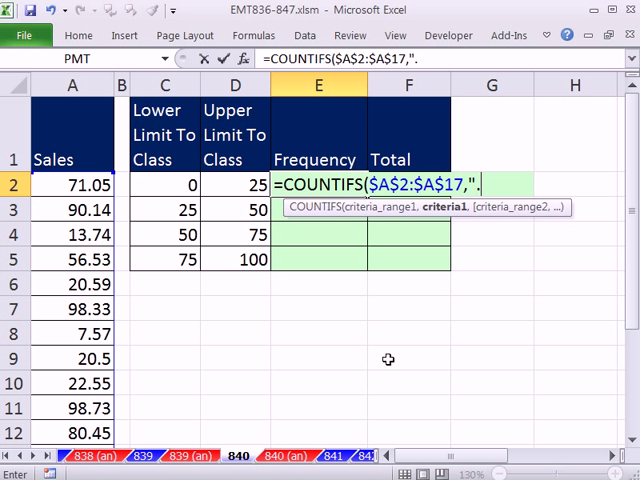
{"action": "type", "text": ">="}
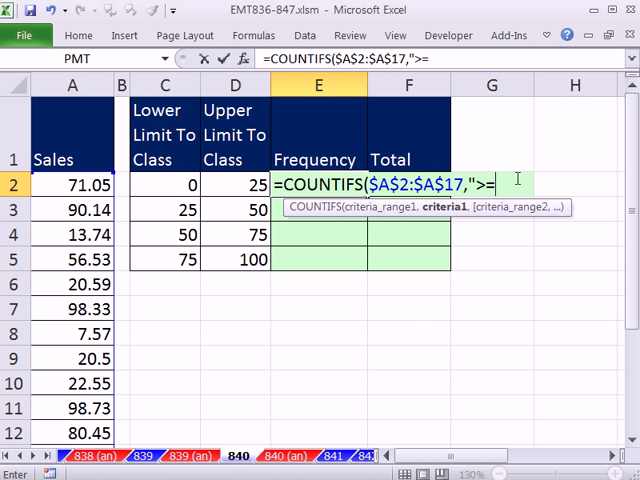
{"action": "mouse_move", "coordinate": [484, 312]}
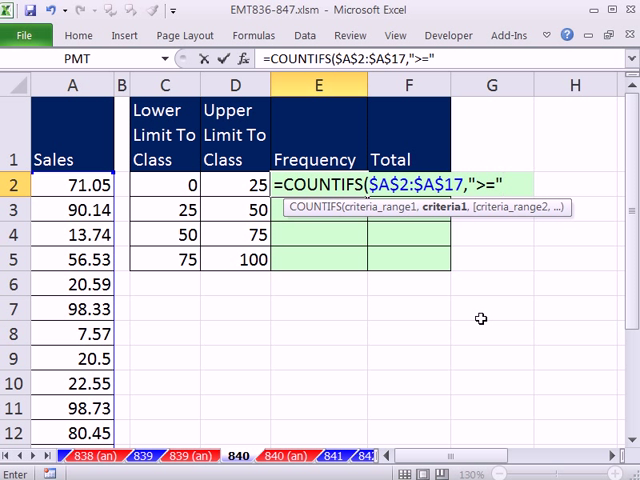
{"action": "mouse_move", "coordinate": [196, 184]}
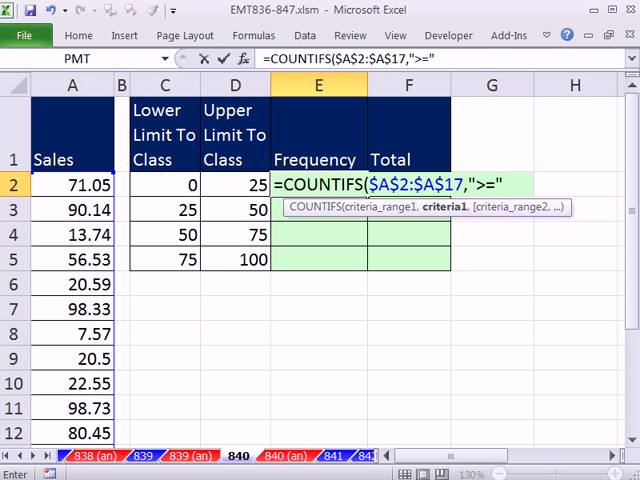
{"action": "type", "text": "&C2"}
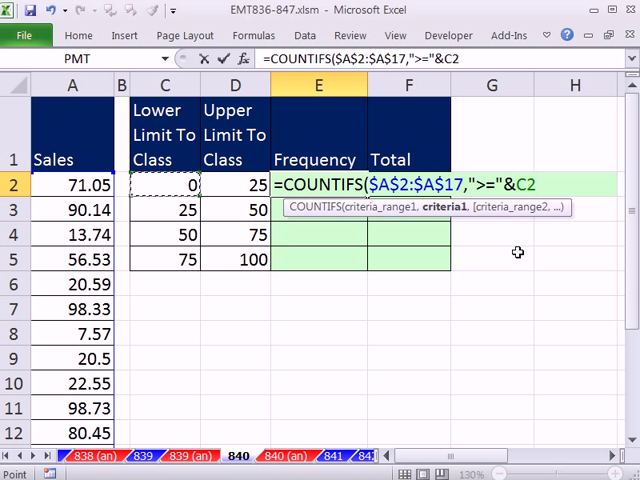
{"action": "type", "text": "m"}
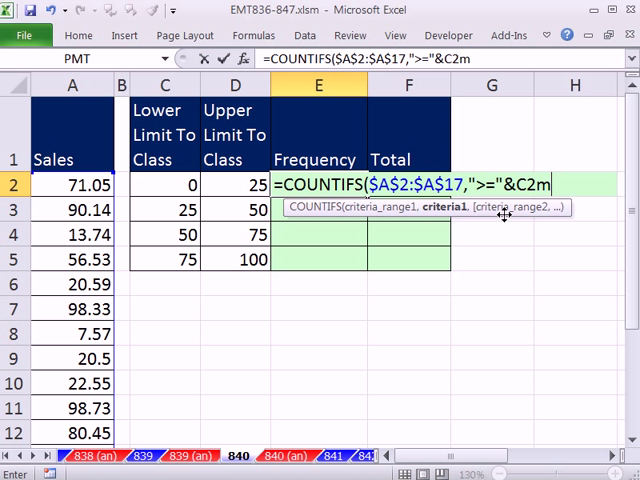
{"action": "type", "text": ",$A$2:$A$17"}
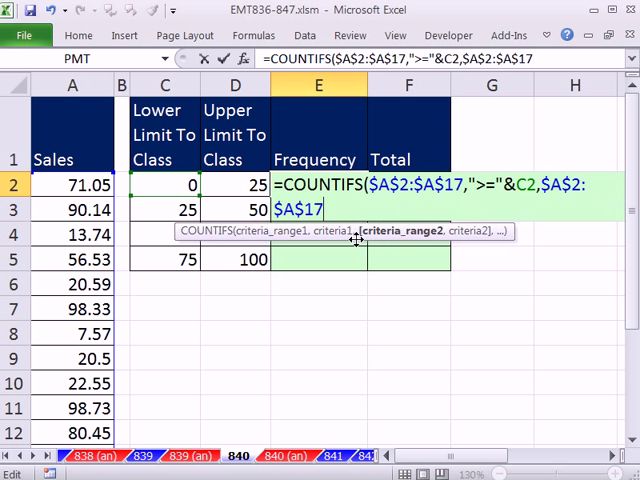
Add the second condition "<"&D2 on $A$2:$A$17 and close the COUNTIFS formula
{"action": "type", "text": ","}
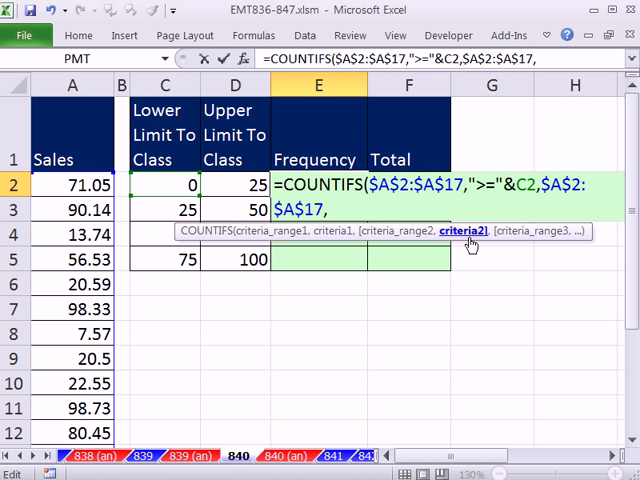
{"action": "type", "text": "\"<"}
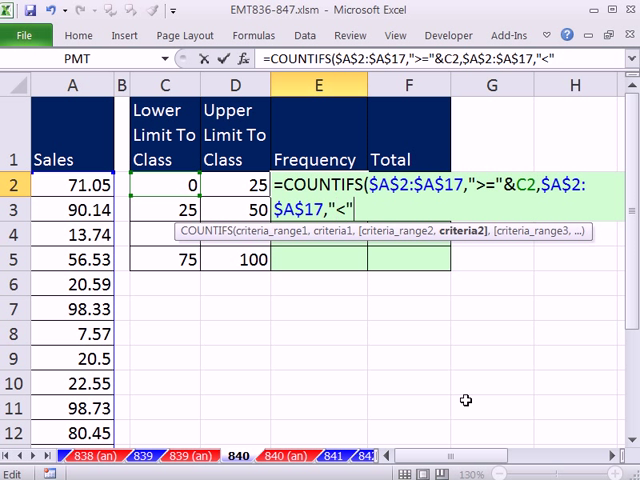
{"action": "type", "text": "&"}
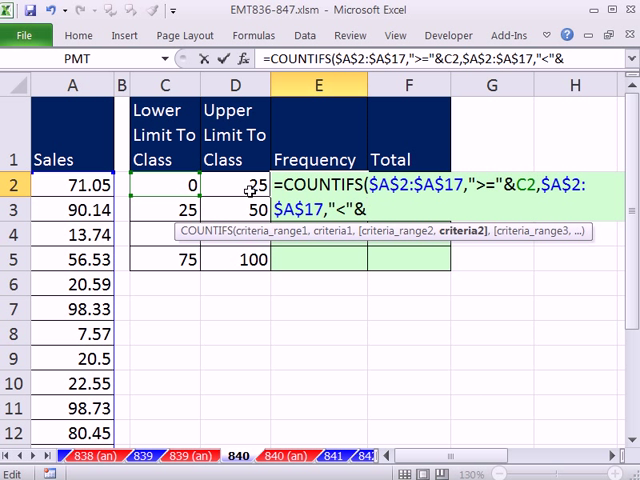
{"action": "left_click", "coordinate": [236, 184]}
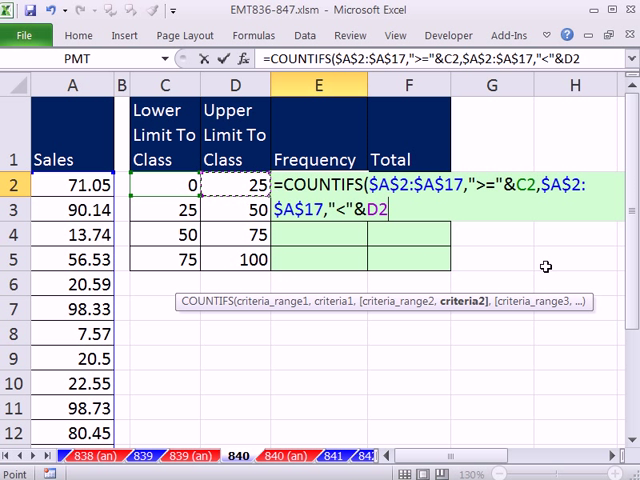
{"action": "type", "text": ")"}
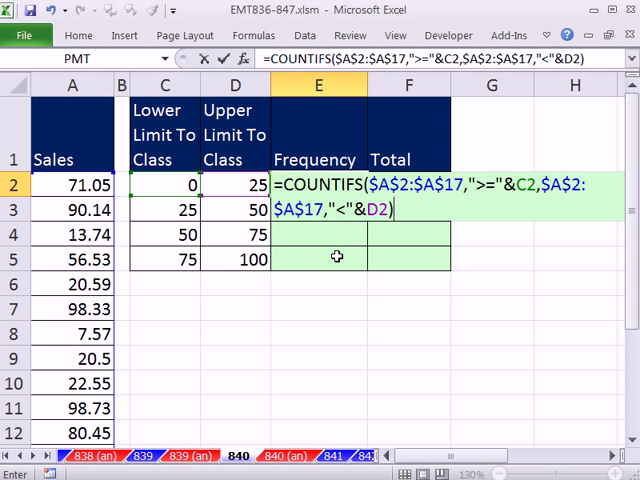
Enter the COUNTIFS formula and fill it down E2:E5 for all four classes
{"action": "key", "text": "Enter"}
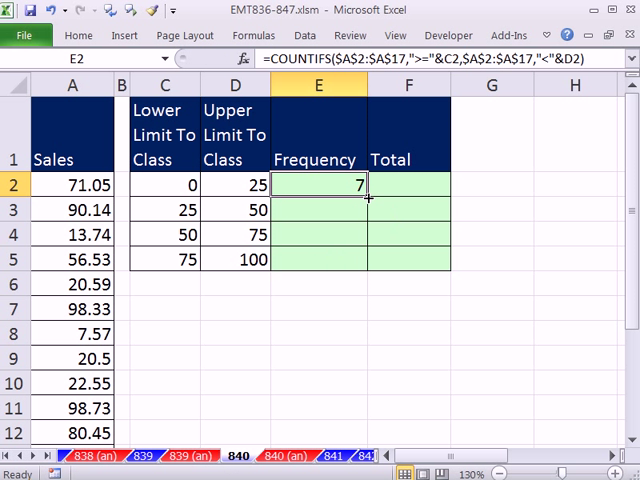
{"action": "left_click_drag", "start_coordinate": [360, 196], "coordinate": [360, 258]}
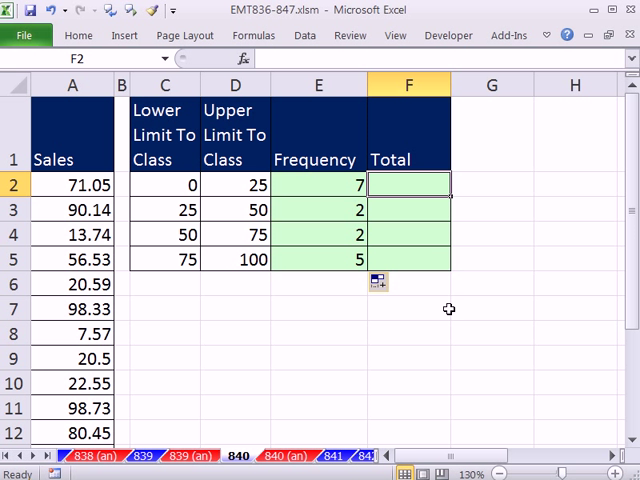
Start =SUMIFS in F2 summing $A$2:$A$17 with the condition ">="&C2
{"action": "type", "text": "=s"}
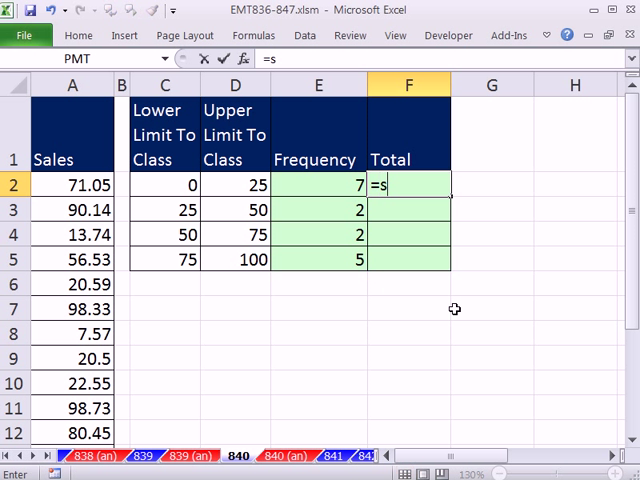
{"action": "type", "text": "umi"}
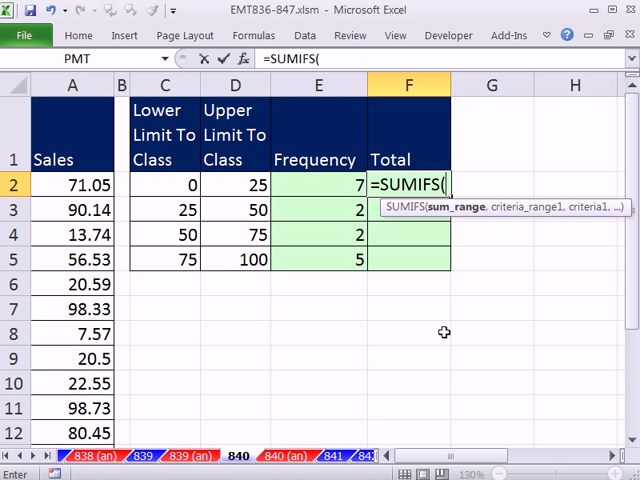
{"action": "mouse_move", "coordinate": [452, 216]}
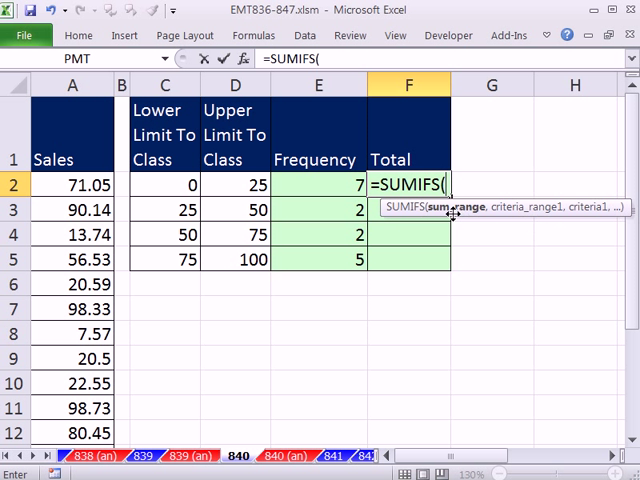
{"action": "mouse_move", "coordinate": [236, 394]}
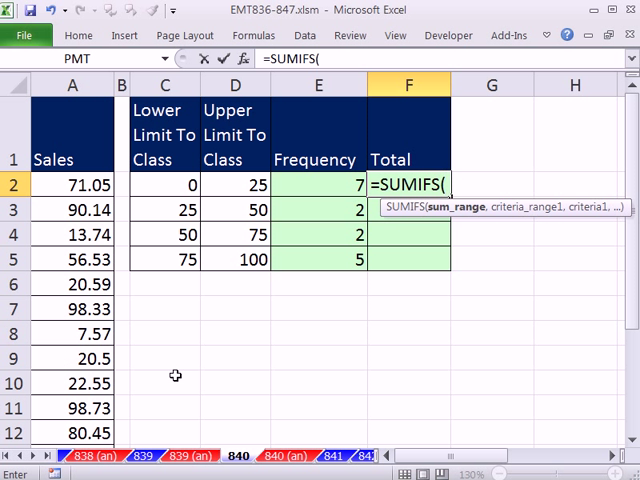
{"action": "type", "text": "$A$2:$A$17"}
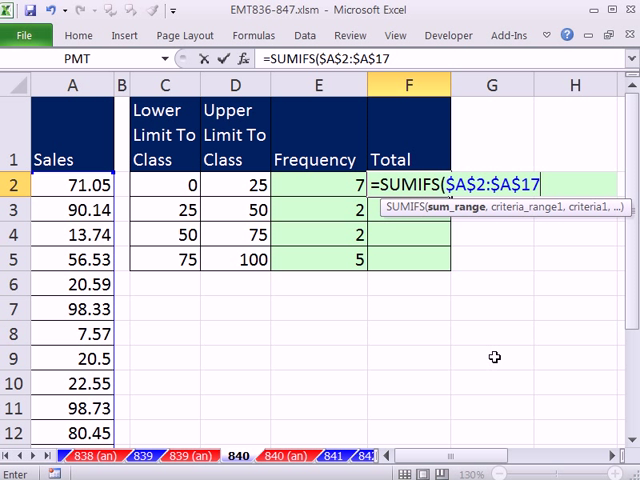
{"action": "type", "text": ","}
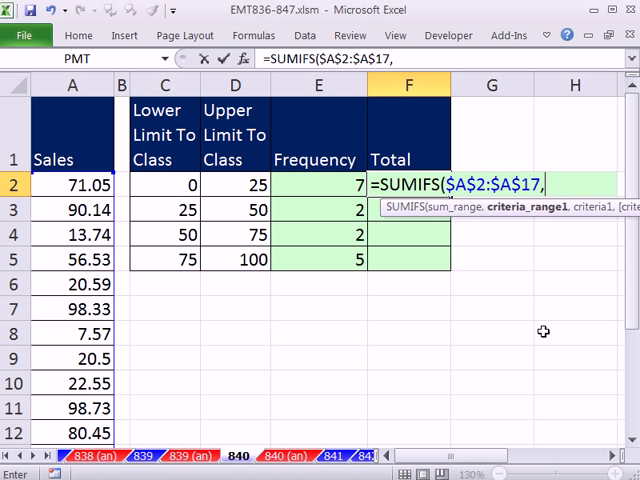
{"action": "type", "text": "$A$2:$A$17,\""}
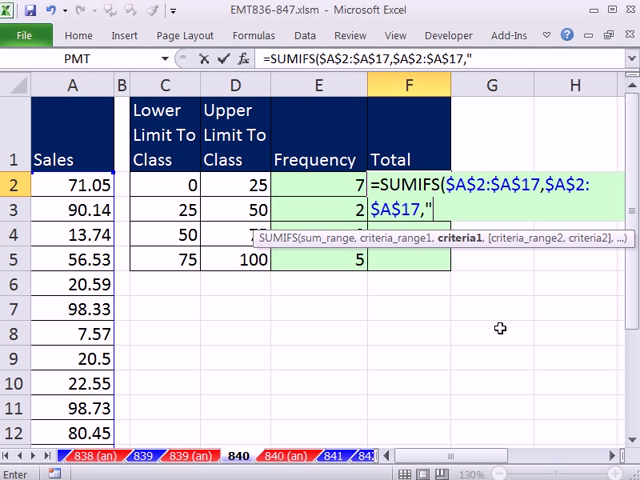
{"action": "type", "text": ">=\""}
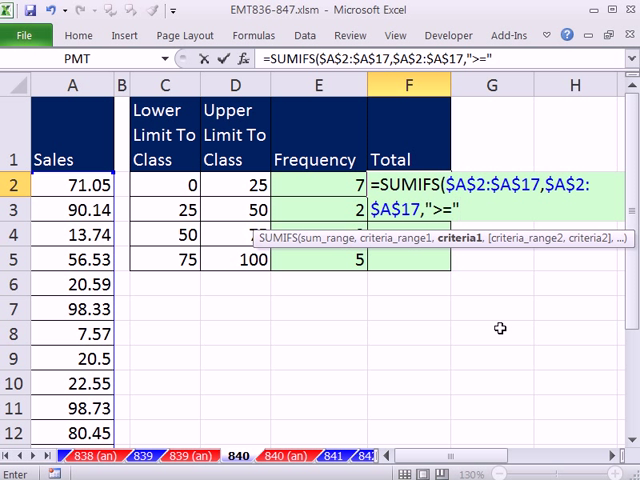
{"action": "type", "text": "&"}
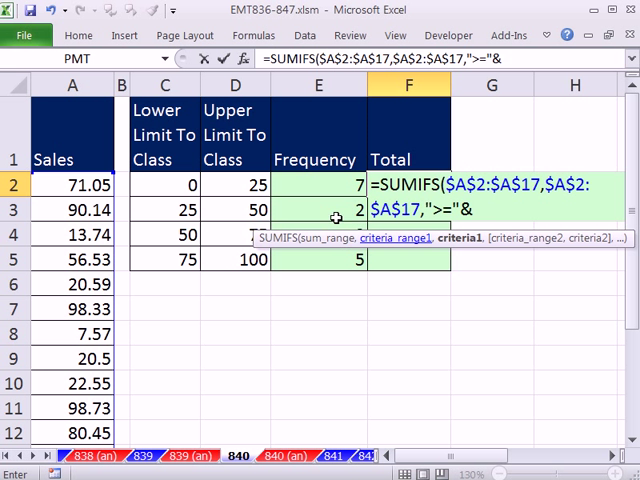
{"action": "left_click", "coordinate": [164, 184]}
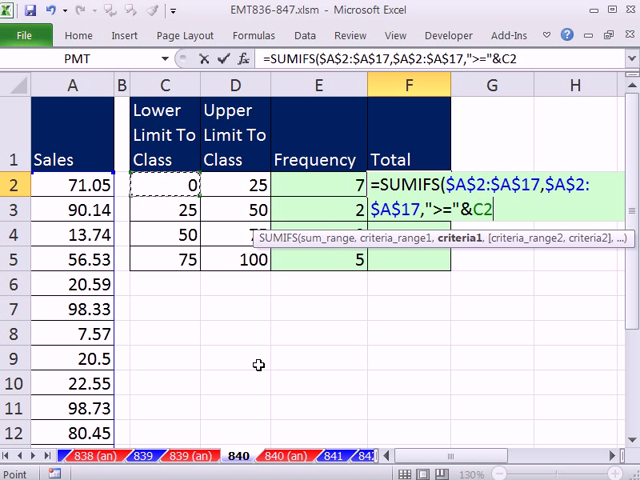
Add the second SUMIFS condition "<"&D2, giving the first class total 96.54
{"action": "type", "text": ",$A$2:$A$17"}
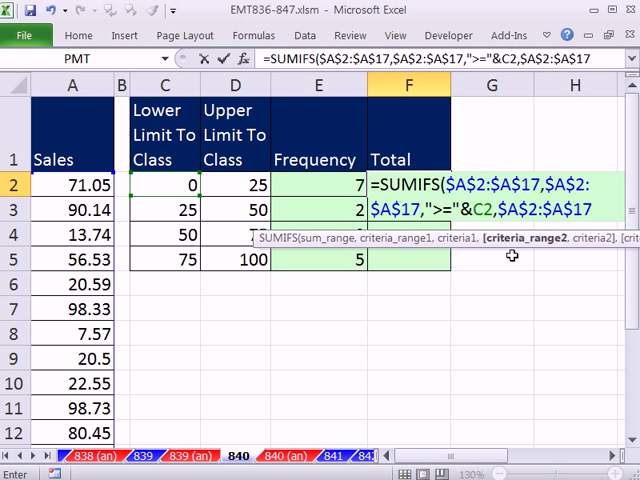
{"action": "type", "text": ","}
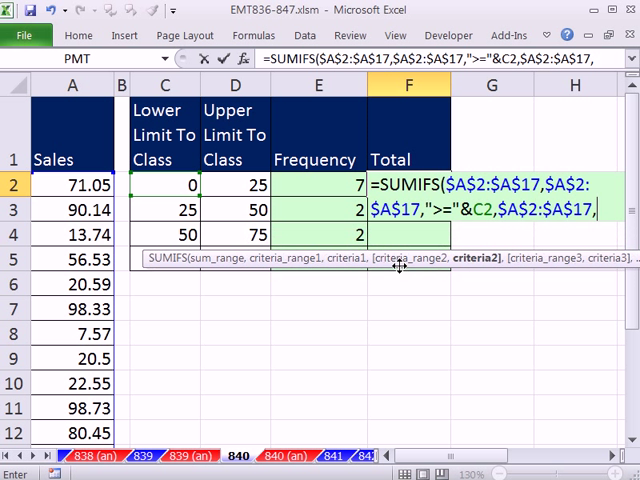
{"action": "type", "text": "\""}
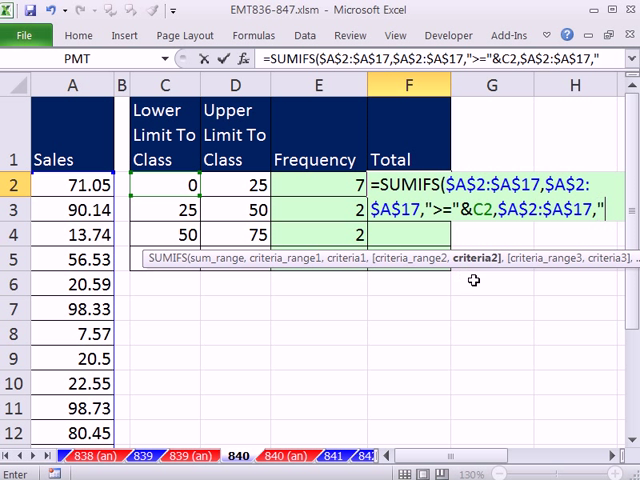
{"action": "type", "text": "<\"&"}
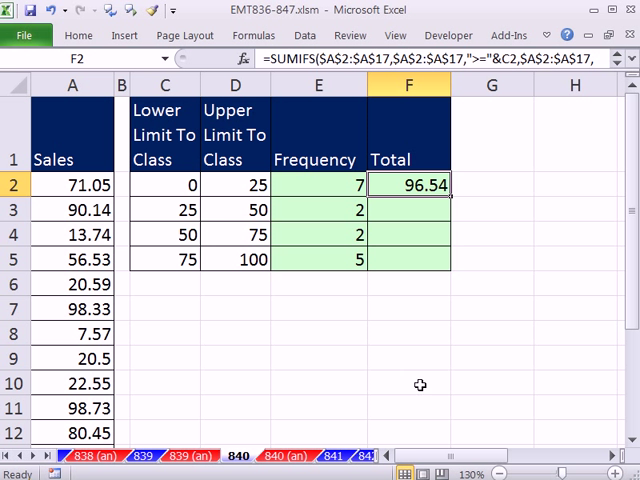
{"action": "mouse_move", "coordinate": [450, 196]}
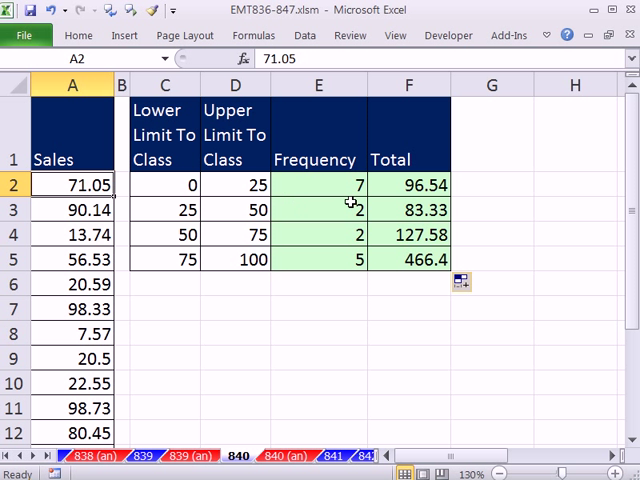
Set the last lower limit C5 to =D4, yielding frequency 5 and total 466.4
{"action": "type", "text": "1"}
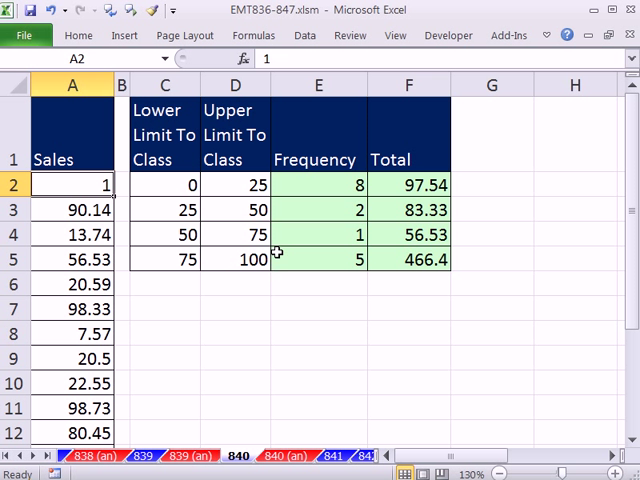
{"action": "type", "text": "71.05"}
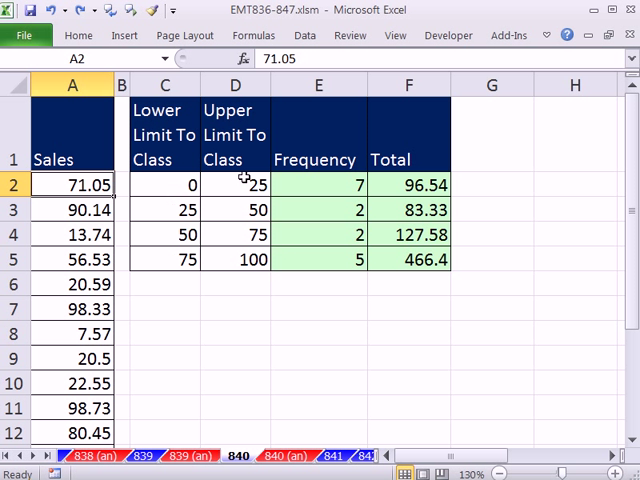
{"action": "mouse_move", "coordinate": [238, 258]}
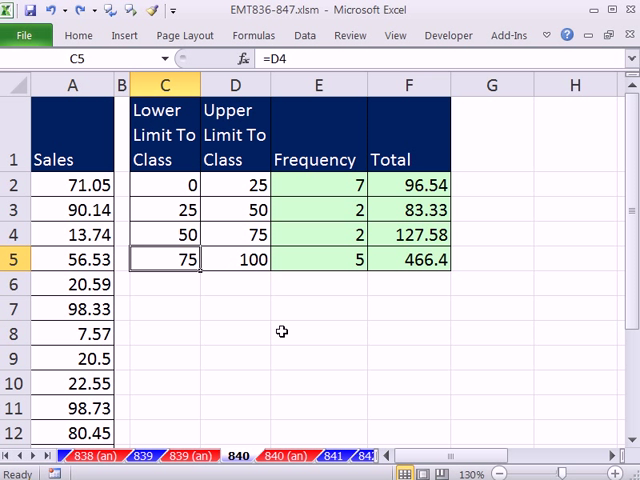
{"action": "type", "text": "9"}
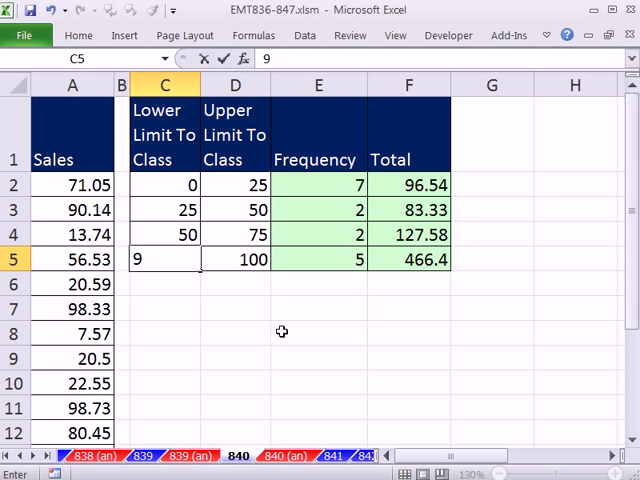
{"action": "type", "text": "5"}
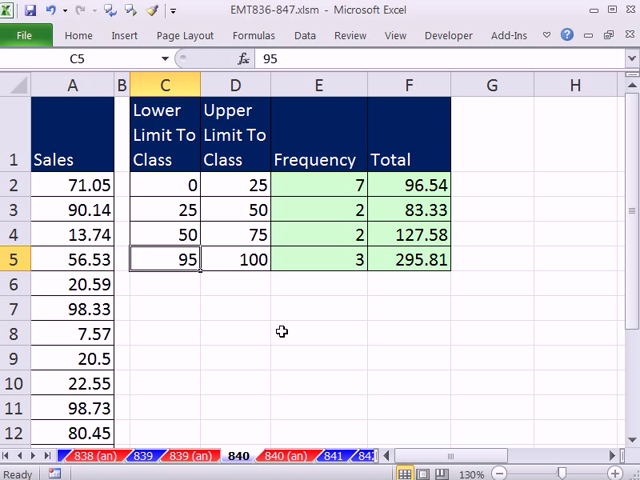
{"action": "mouse_move", "coordinate": [328, 282]}
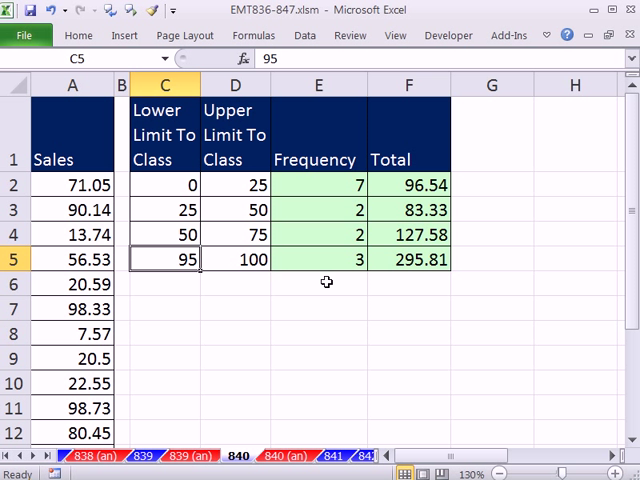
{"action": "type", "text": "=D4"}
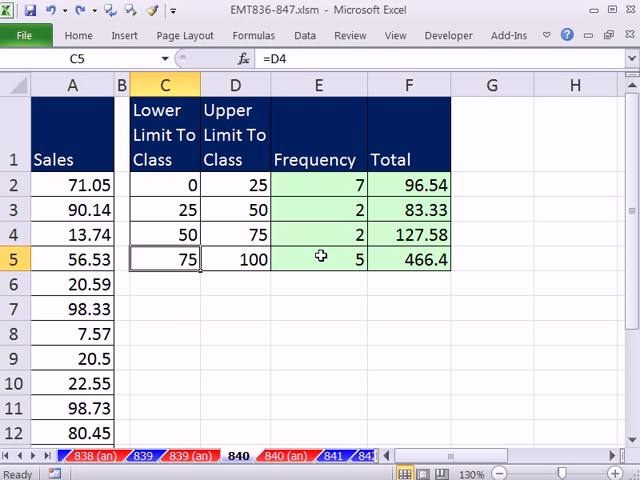
{"action": "mouse_move", "coordinate": [320, 250]}
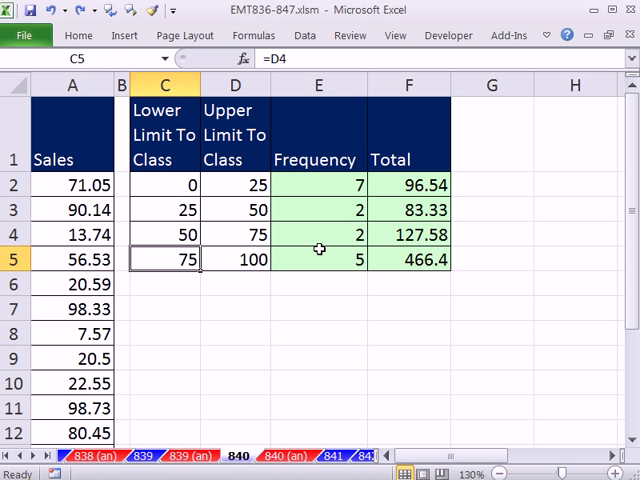
{"action": "mouse_move", "coordinate": [158, 336]}
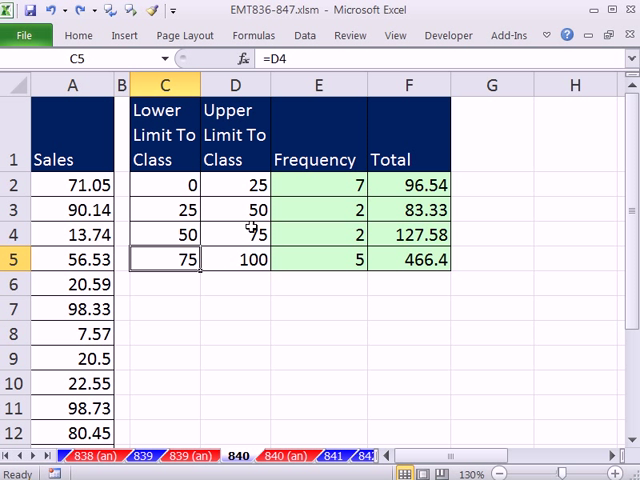
{"action": "mouse_move", "coordinate": [342, 162]}
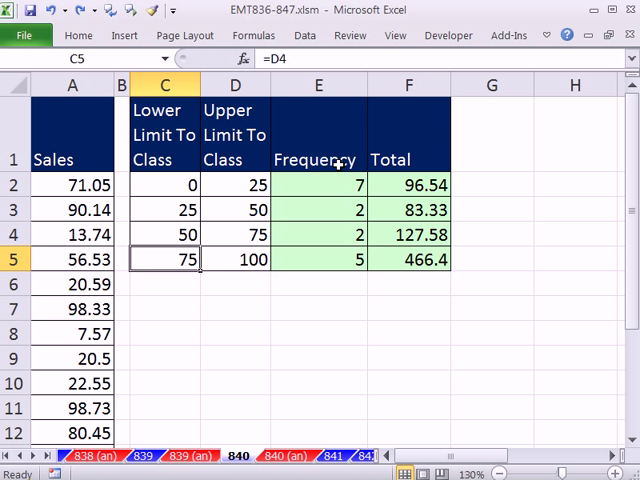
{"action": "mouse_move", "coordinate": [272, 300]}
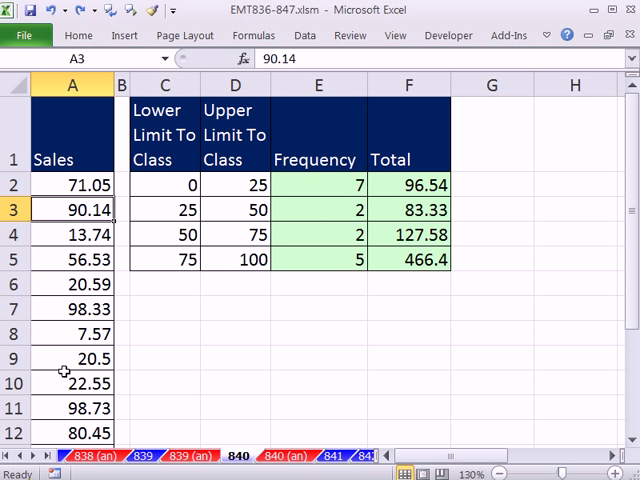
Create an empty PivotTable from the Sales data on the existing worksheet at C7
{"action": "left_click_drag", "start_coordinate": [72, 184], "coordinate": [72, 308]}
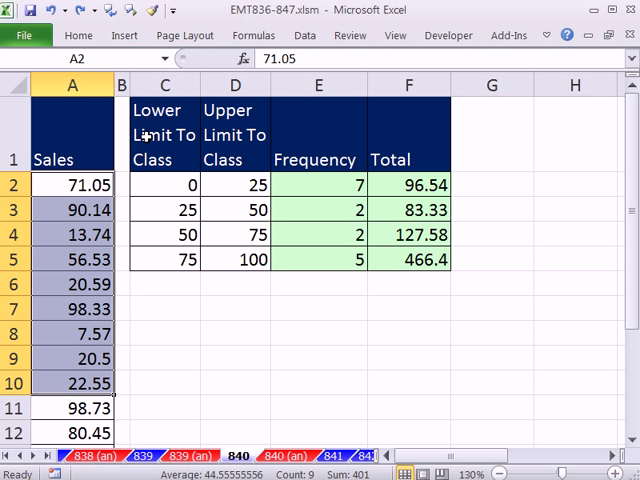
{"action": "mouse_move", "coordinate": [138, 172]}
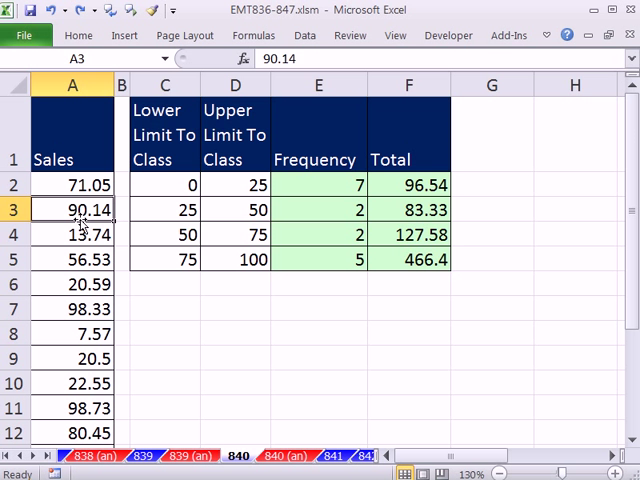
{"action": "left_click", "coordinate": [124, 36]}
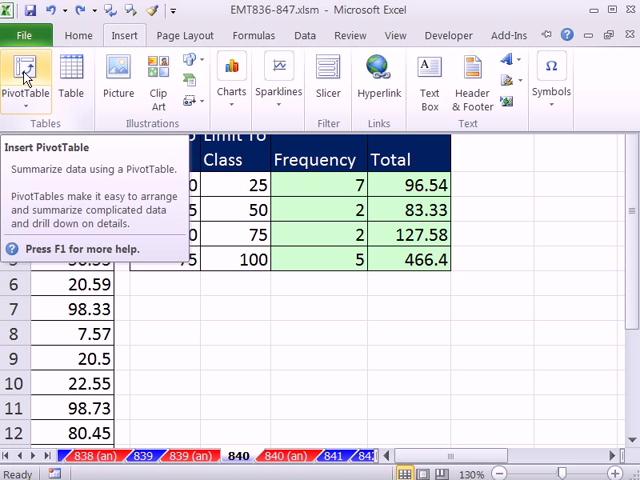
{"action": "left_click", "coordinate": [24, 78]}
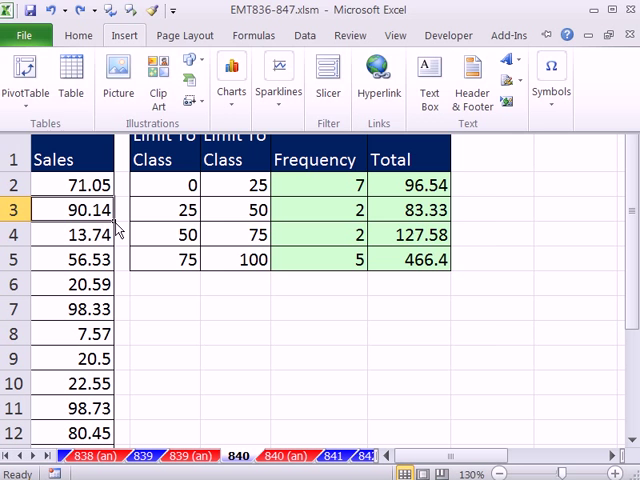
{"action": "left_click", "coordinate": [24, 78]}
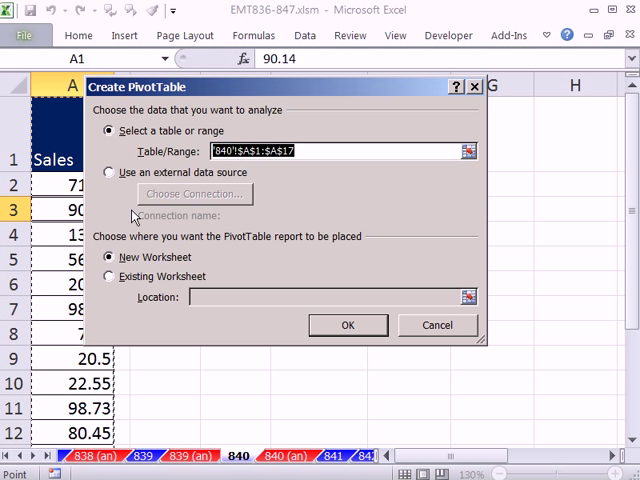
{"action": "left_click", "coordinate": [108, 276]}
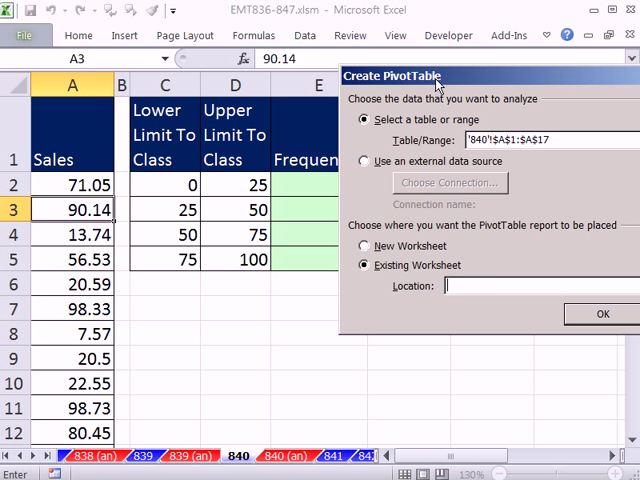
{"action": "left_click", "coordinate": [168, 308]}
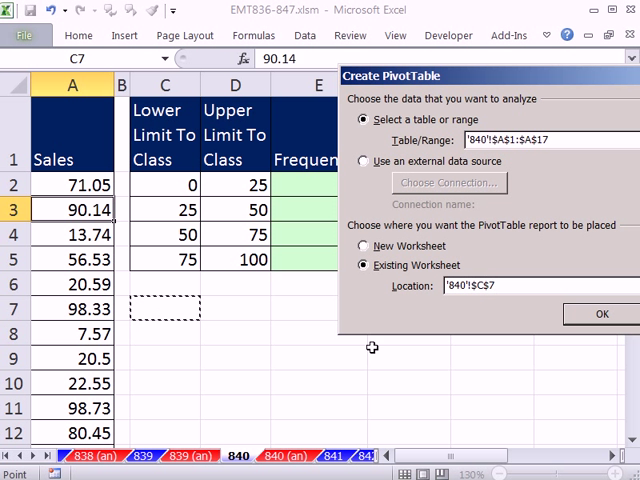
{"action": "left_click", "coordinate": [600, 314]}
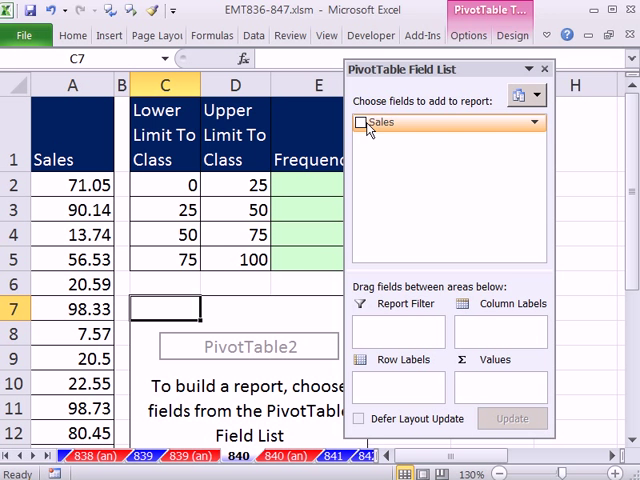
Add Sales as row labels and group them into 25-wide bins from 0 to 100
{"action": "left_click", "coordinate": [360, 122]}
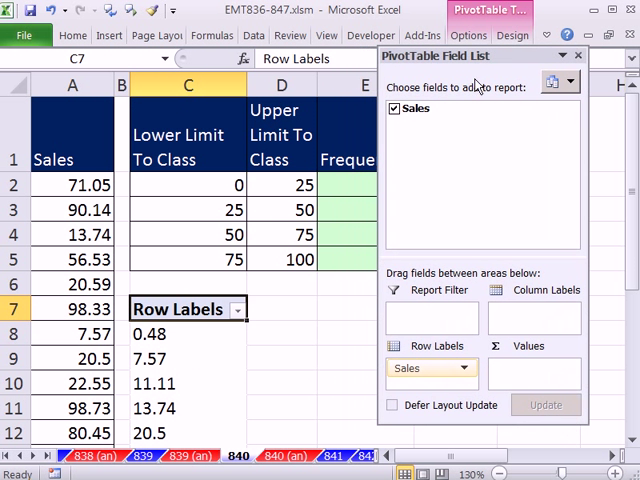
{"action": "left_click", "coordinate": [188, 334]}
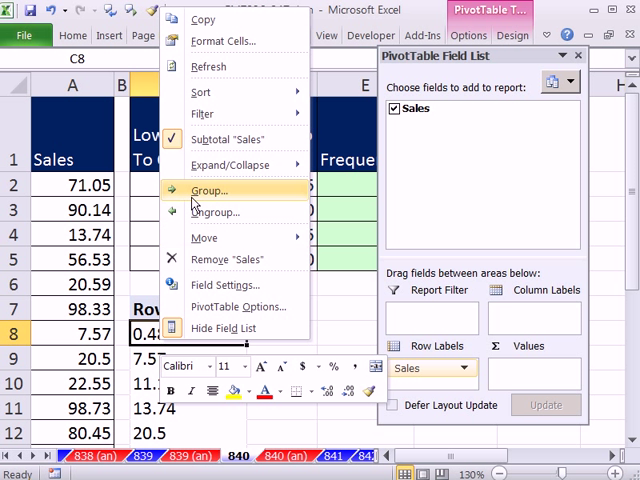
{"action": "left_click", "coordinate": [208, 192]}
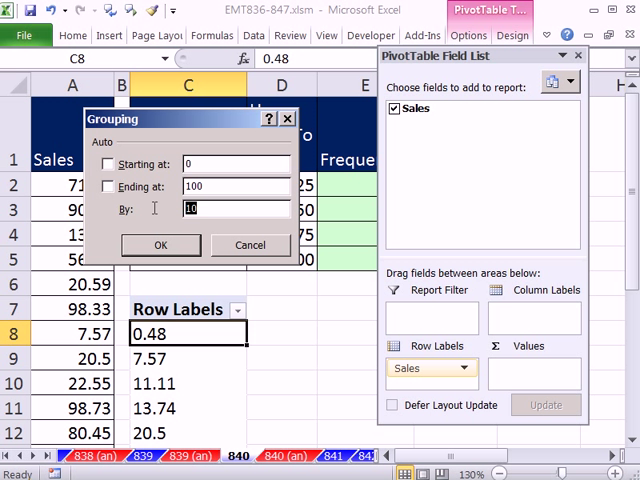
{"action": "type", "text": "25"}
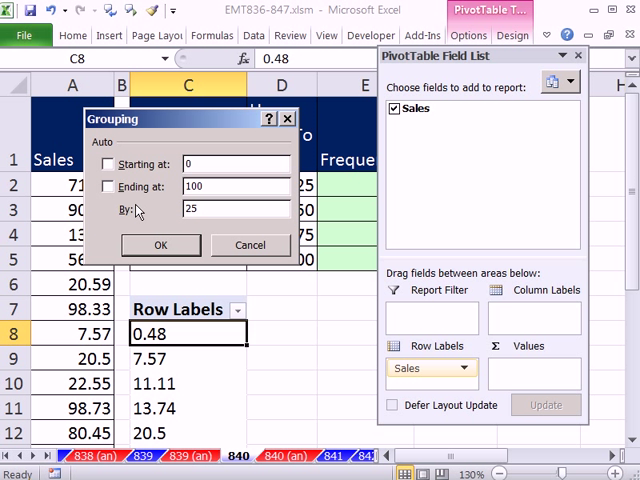
{"action": "left_click", "coordinate": [160, 244]}
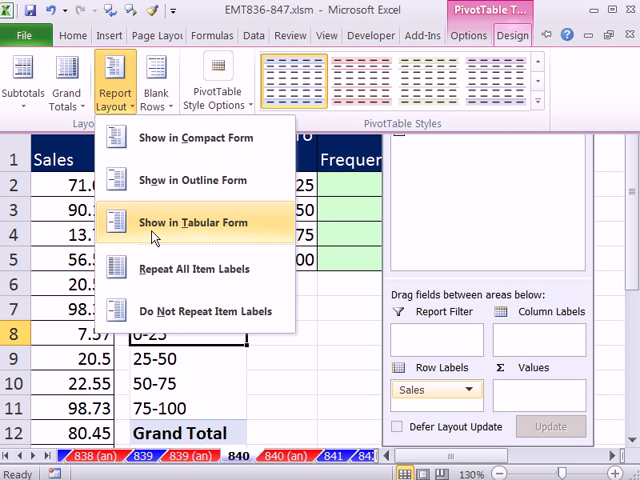
Show the PivotTable in tabular form and rename the first count column Frequency
{"action": "left_click", "coordinate": [192, 222]}
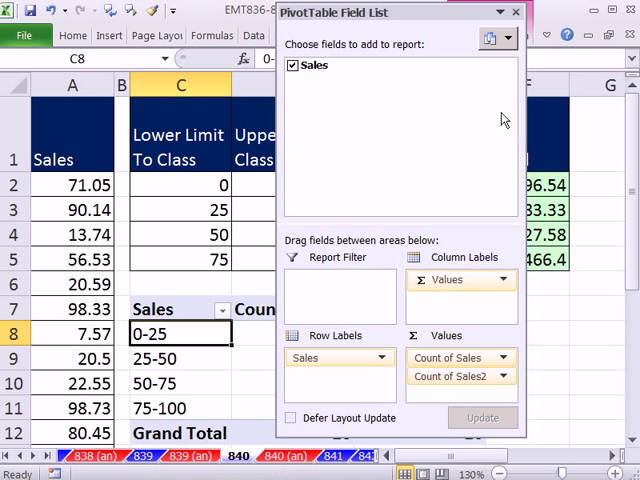
{"action": "left_click", "coordinate": [516, 12]}
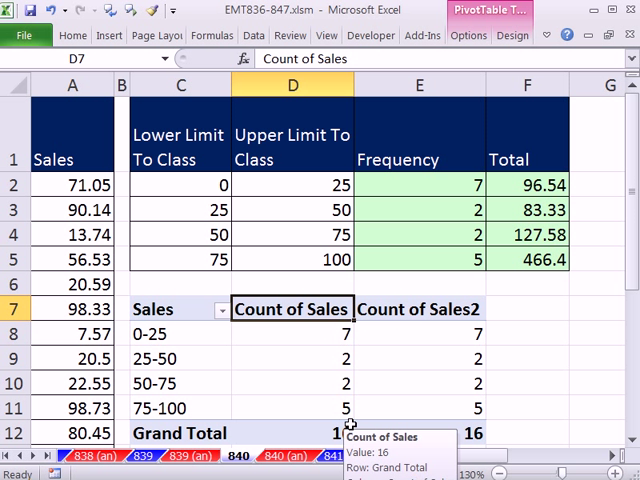
{"action": "type", "text": "Frequency"}
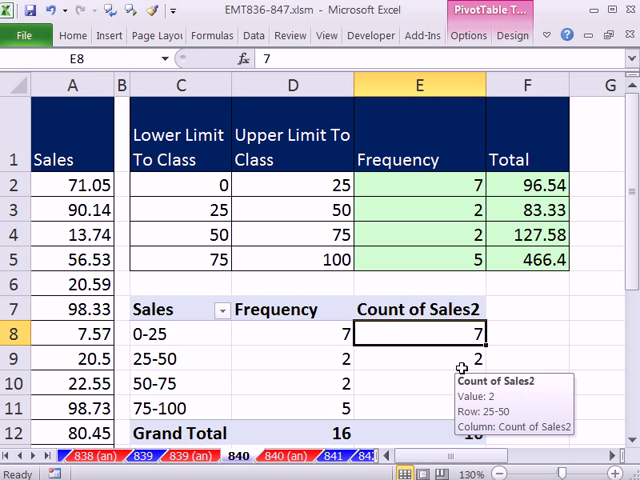
Change the second value field to Sum of Sales in currency format, totalling $773.85
{"action": "right_click", "coordinate": [420, 330]}
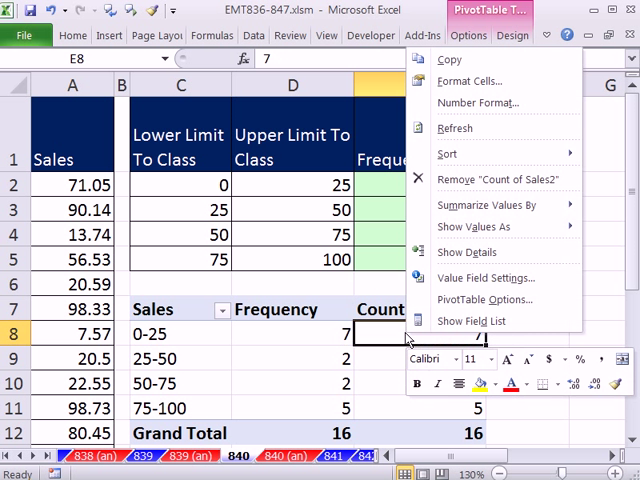
{"action": "mouse_move", "coordinate": [488, 276]}
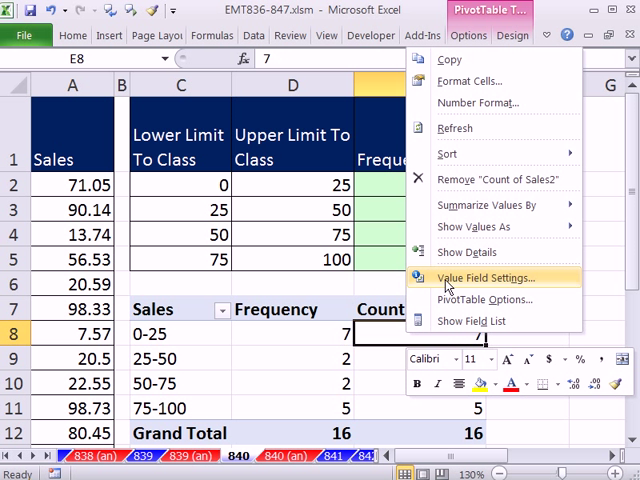
{"action": "left_click", "coordinate": [490, 276]}
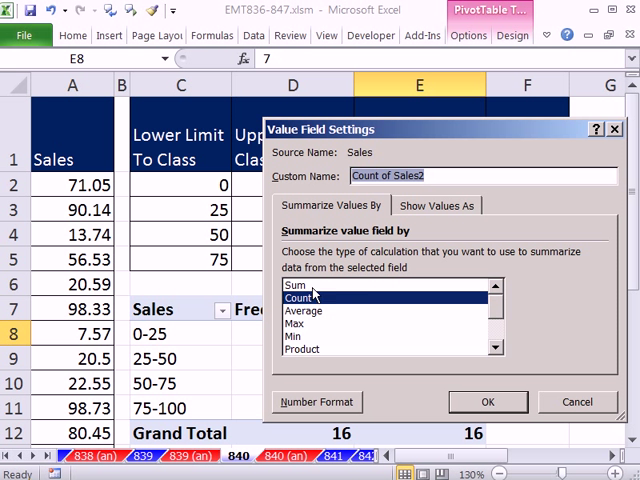
{"action": "left_click", "coordinate": [290, 284]}
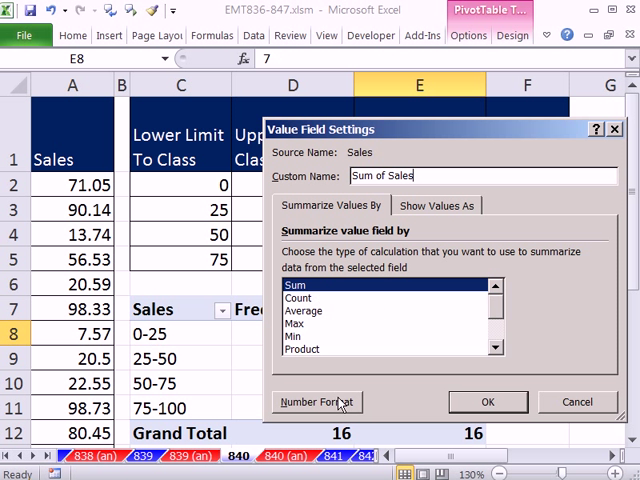
{"action": "left_click", "coordinate": [316, 400]}
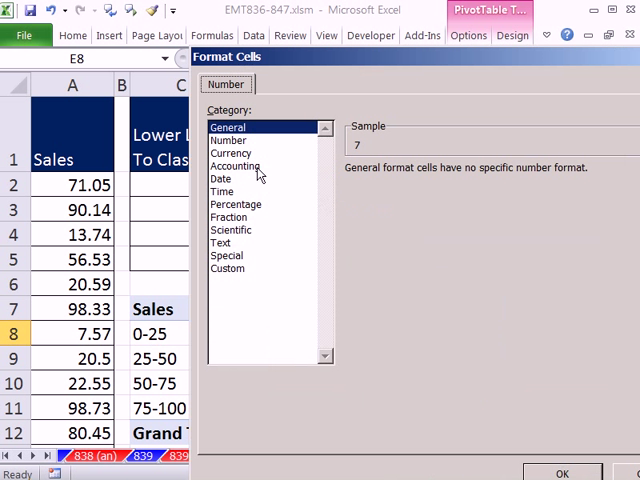
{"action": "left_click", "coordinate": [232, 152]}
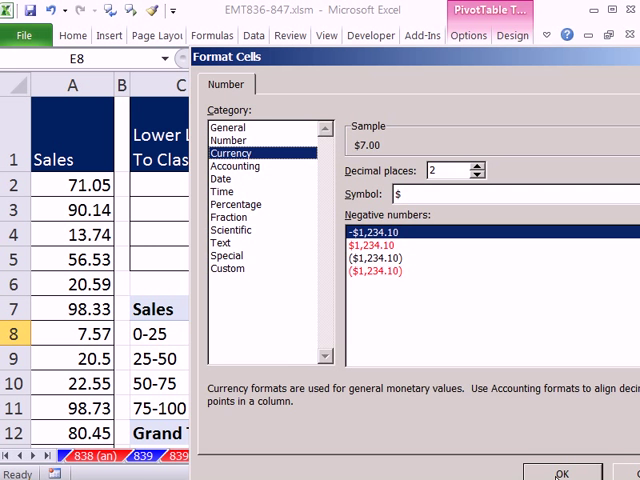
{"action": "left_click", "coordinate": [560, 472]}
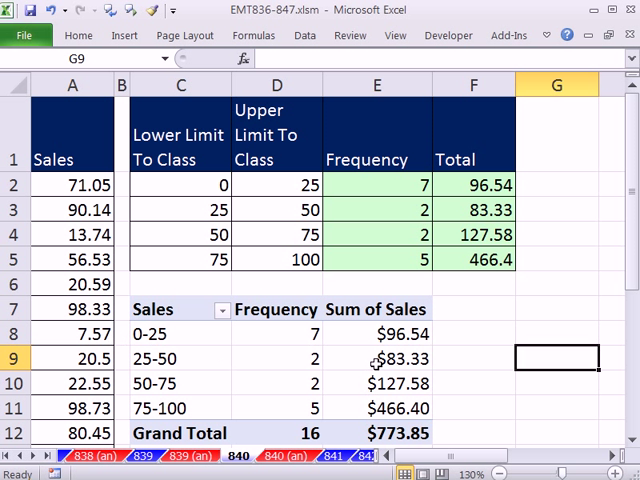
{"action": "mouse_move", "coordinate": [524, 370]}
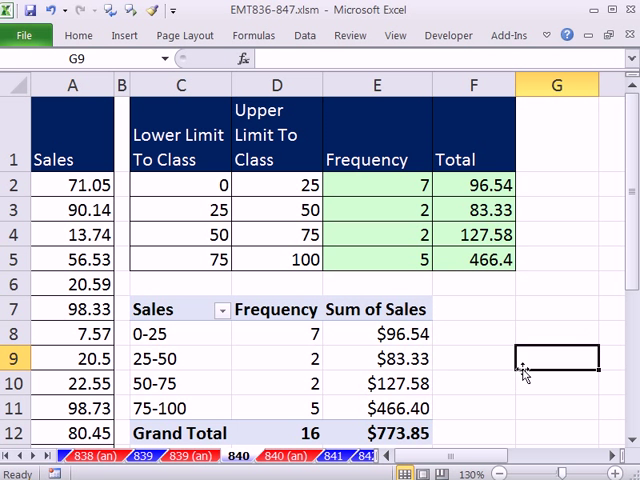